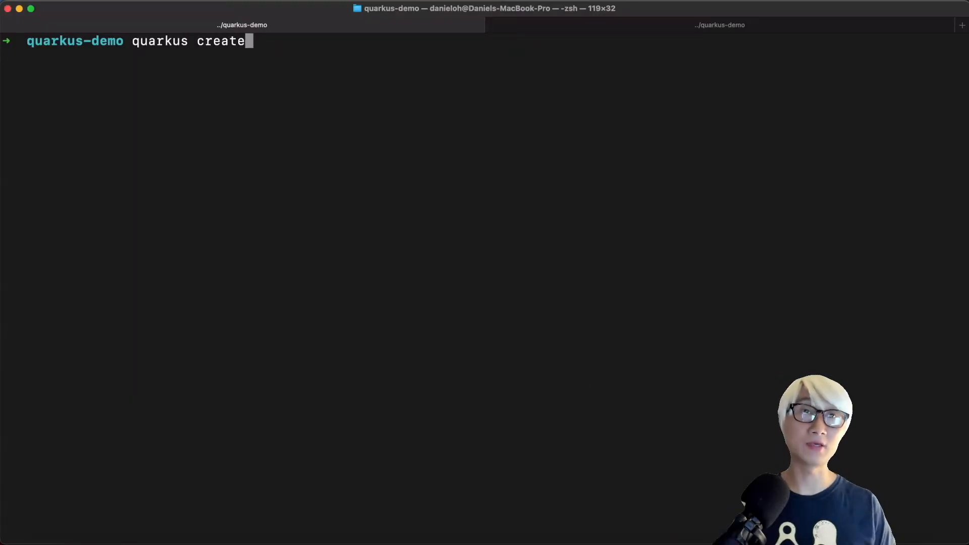
- Run quarkus create app mongodb-devservice with the mongodb-panache and resteasy-reactive-jackson extensions
{"action": "type", "text": "app mongodb"}
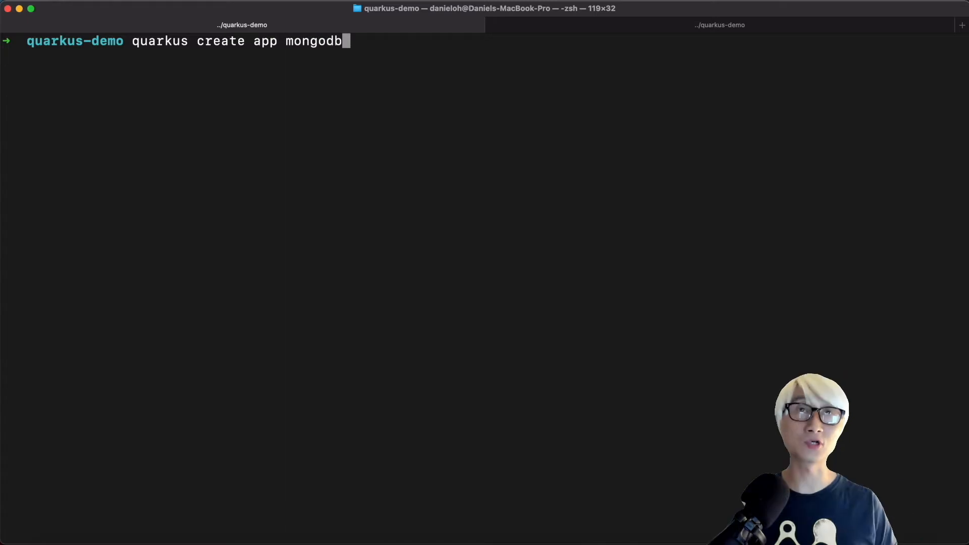
{"action": "type", "text": "-devservice"}
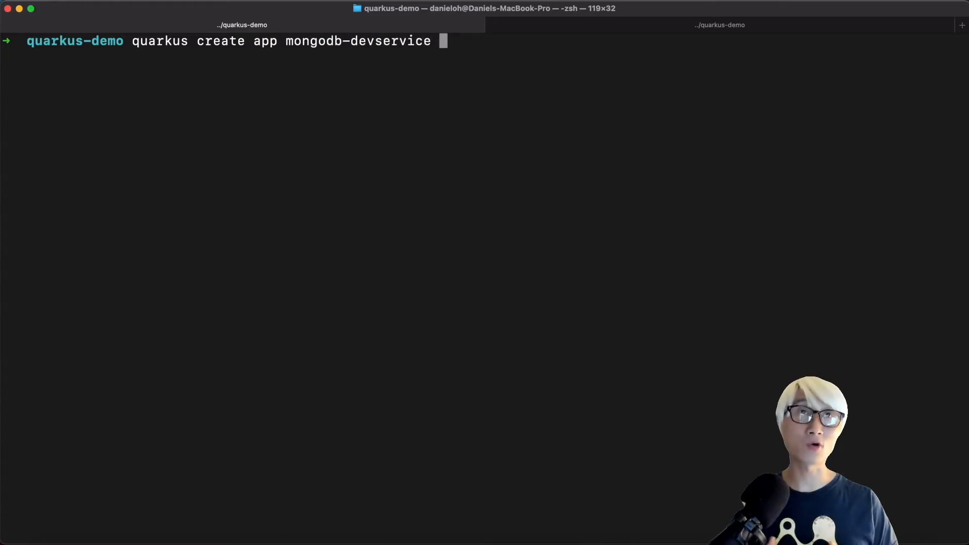
{"action": "type", "text": "-x mongodb-panache"}
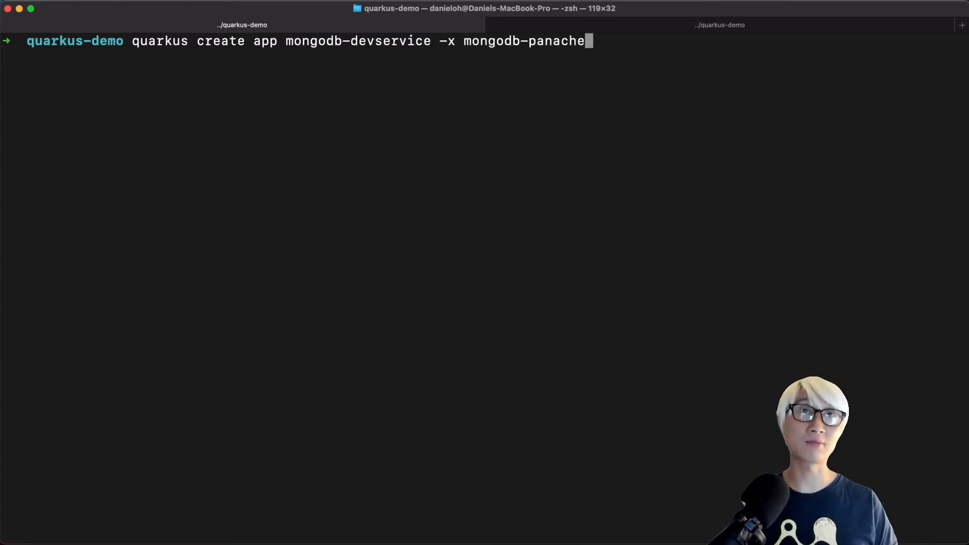
{"action": "type", "text": ",resteasy"}
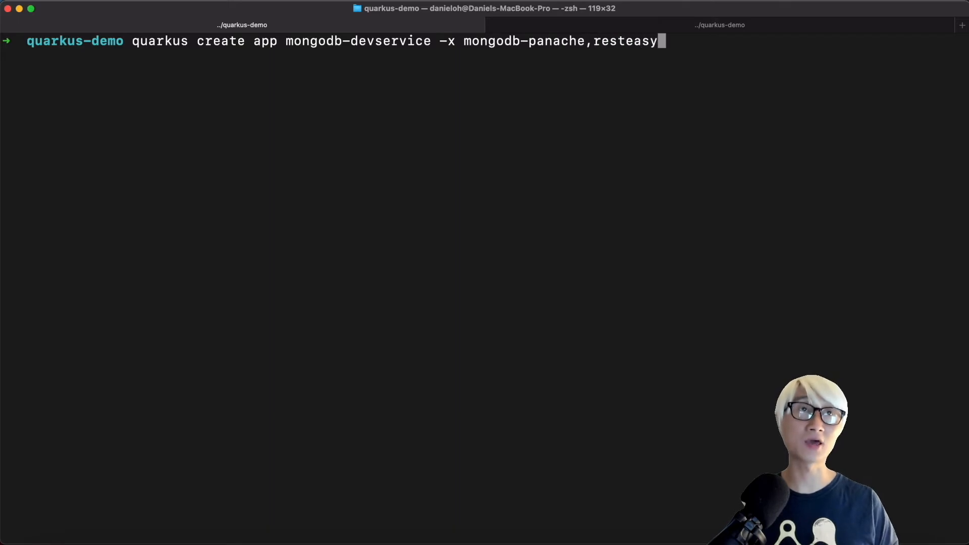
{"action": "type", "text": "-reactive-jackson"}
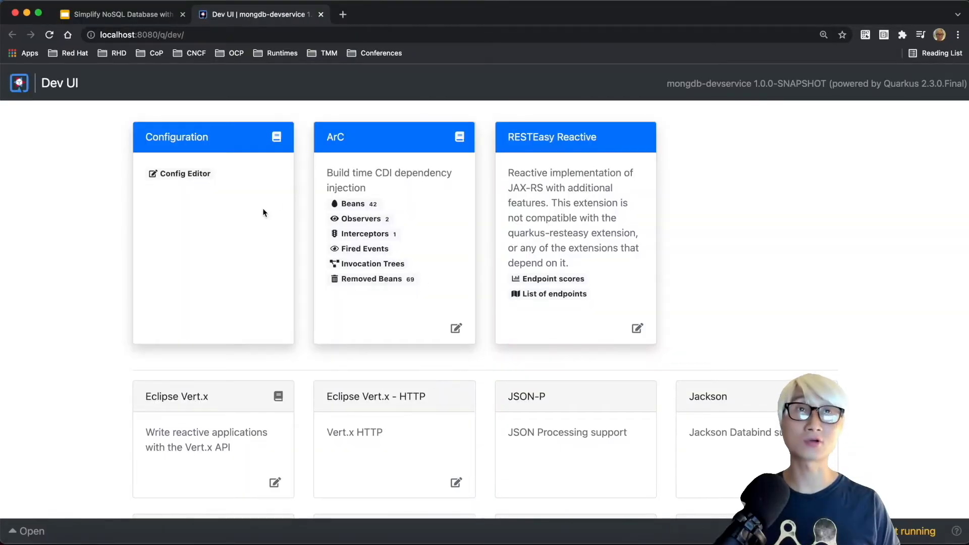
- Scroll the Config Editor's MongoDB client properties down to quarkus.mongodb.database and begin editing it
{"action": "scroll", "scroll_direction": "down", "scroll_amount": 3}
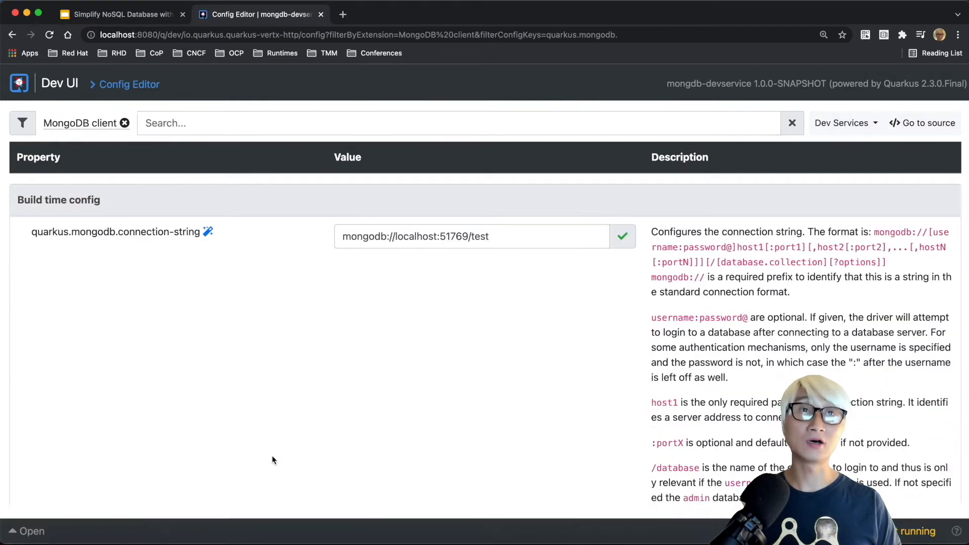
{"action": "mouse_move", "coordinate": [501, 254]}
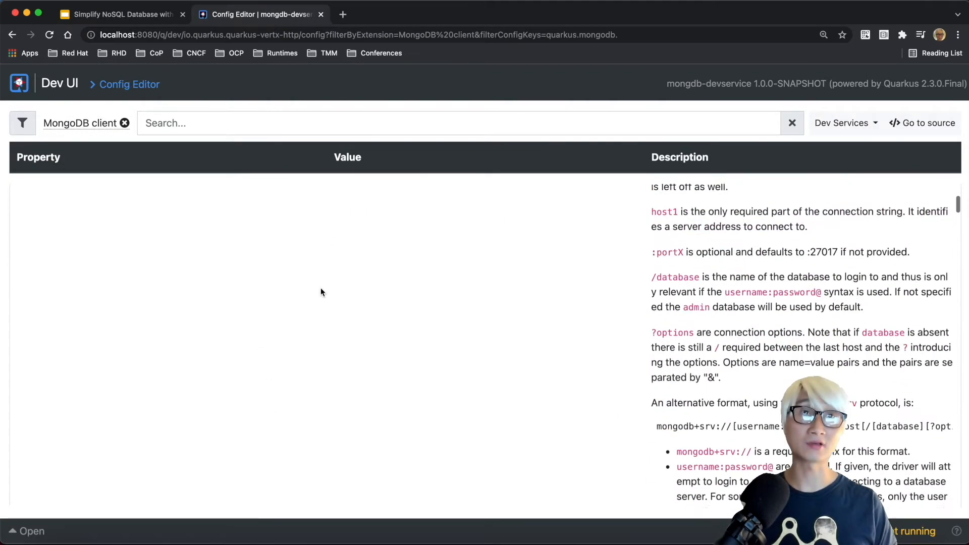
{"action": "scroll", "scroll_direction": "down", "scroll_amount": 3}
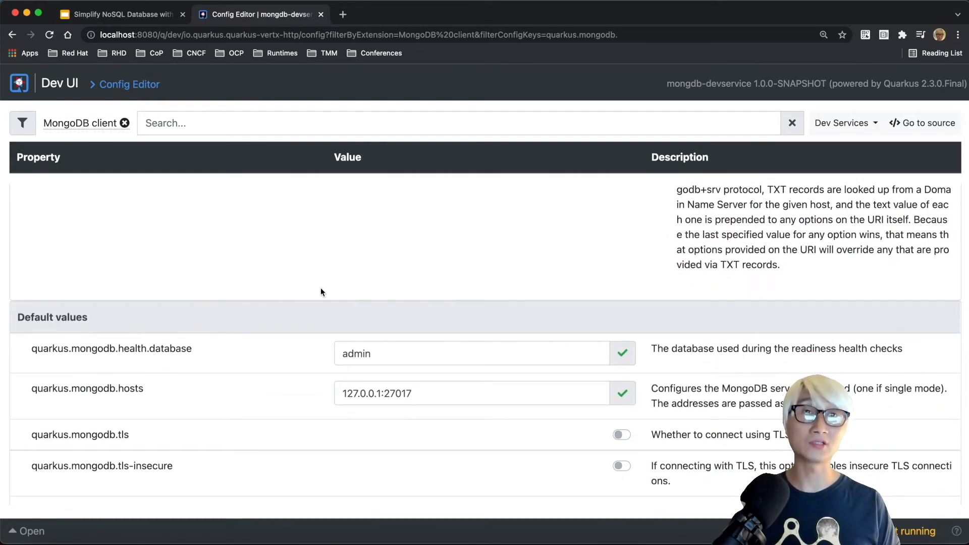
{"action": "scroll", "scroll_direction": "down", "scroll_amount": 3}
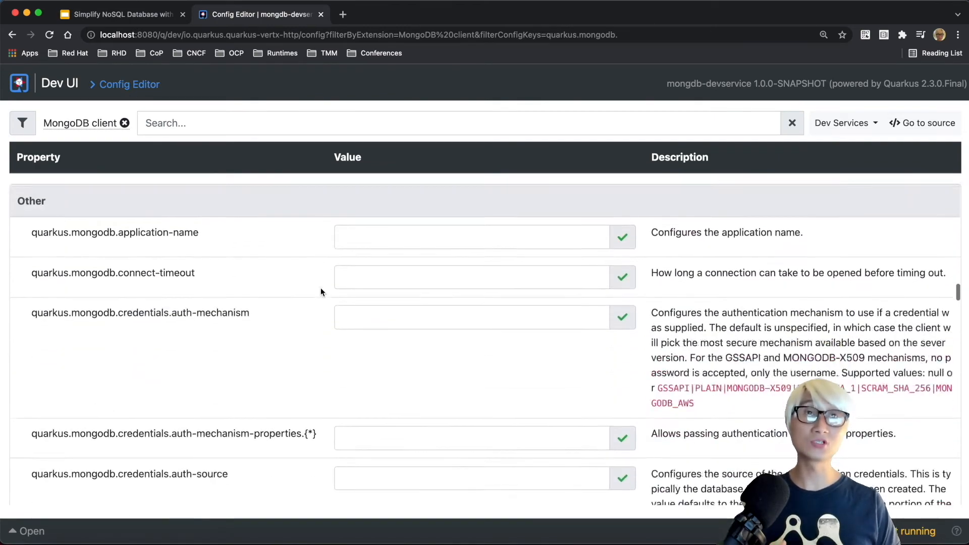
{"action": "scroll", "scroll_direction": "down", "scroll_amount": 3}
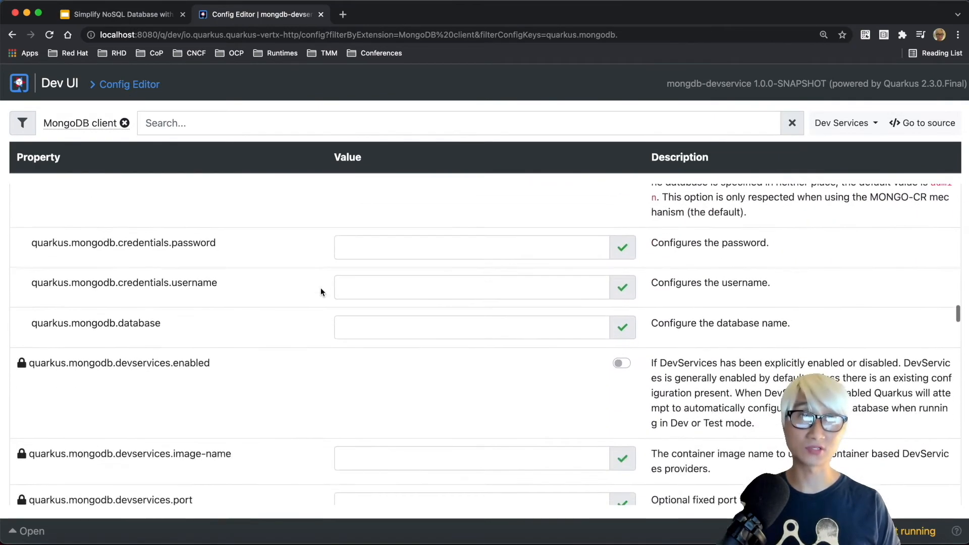
{"action": "left_click", "coordinate": [471, 327]}
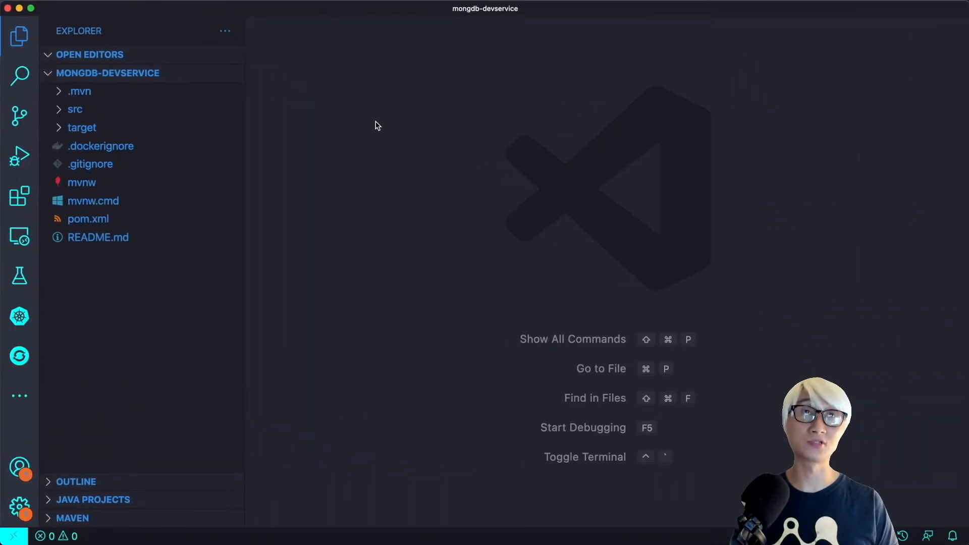
- Expand src, main and java/org/acme to reveal ReactiveGreetingResource.java
{"action": "left_click", "coordinate": [74, 109]}
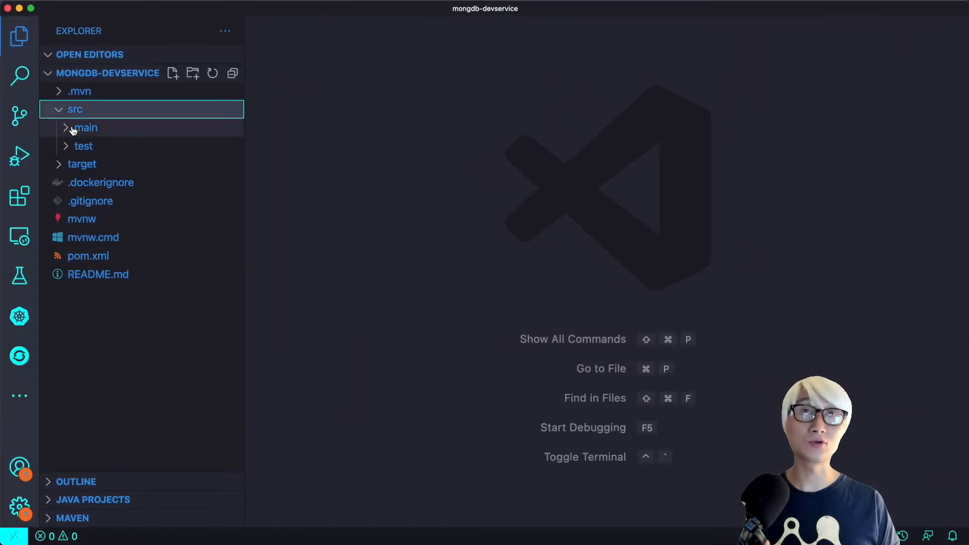
{"action": "left_click", "coordinate": [87, 128]}
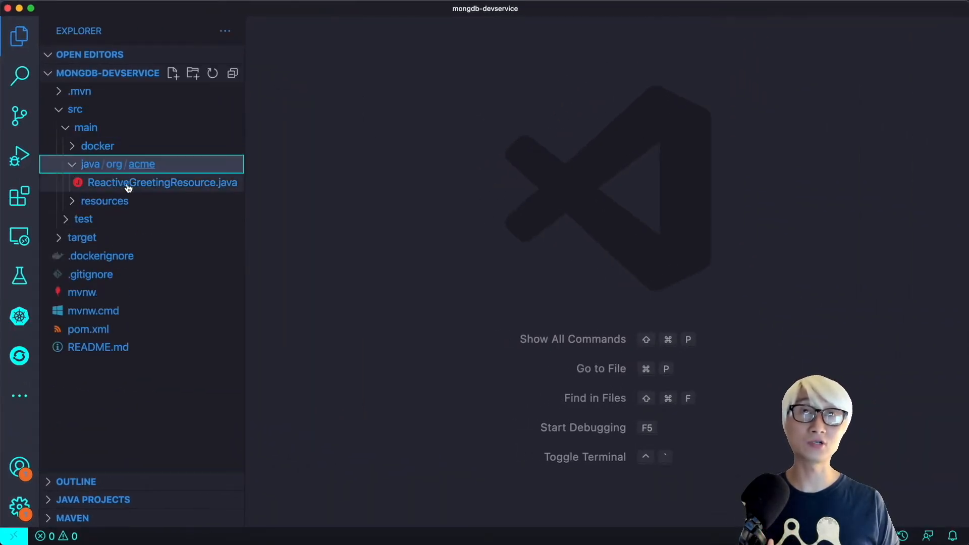
{"action": "left_click", "coordinate": [161, 183]}
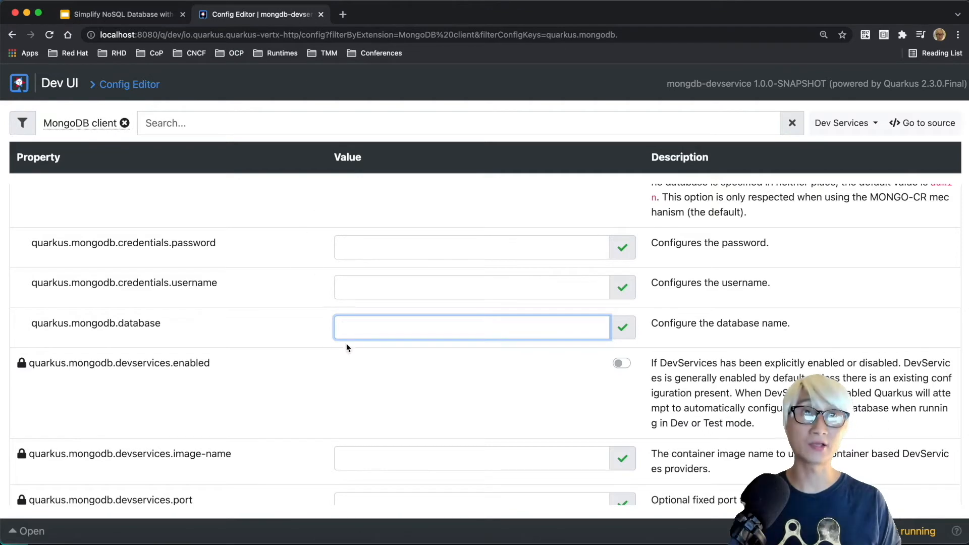
- Enter Person as the quarkus.mongodb.database value
{"action": "type", "text": "Person"}
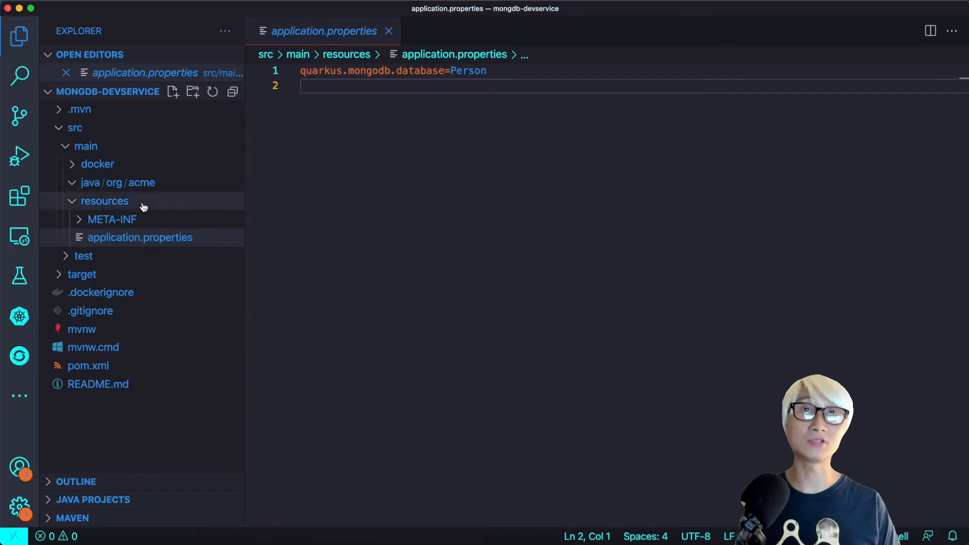
- Create Person.java in org.acme extending PanacheMongoEntity with public String name and addr fields
{"action": "right_click", "coordinate": [119, 182]}
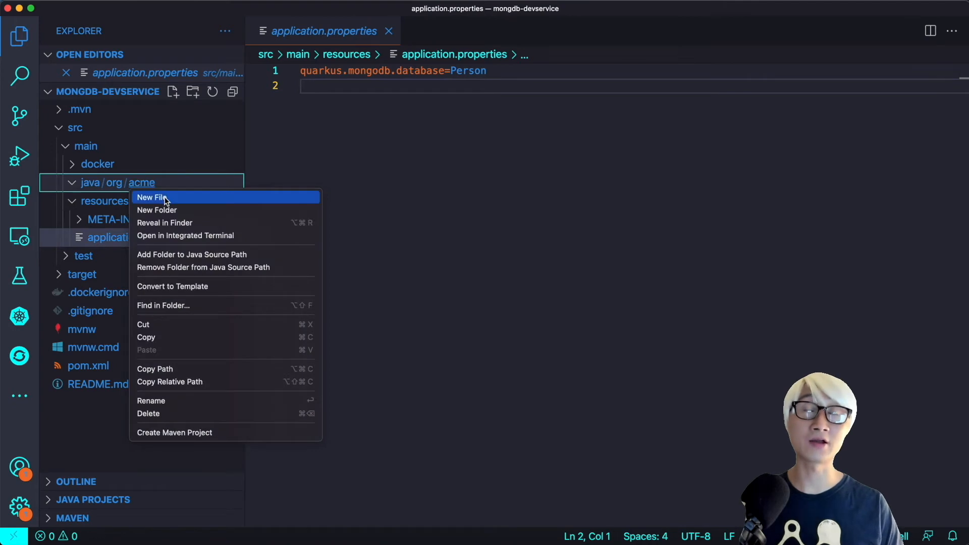
{"action": "left_click", "coordinate": [151, 198]}
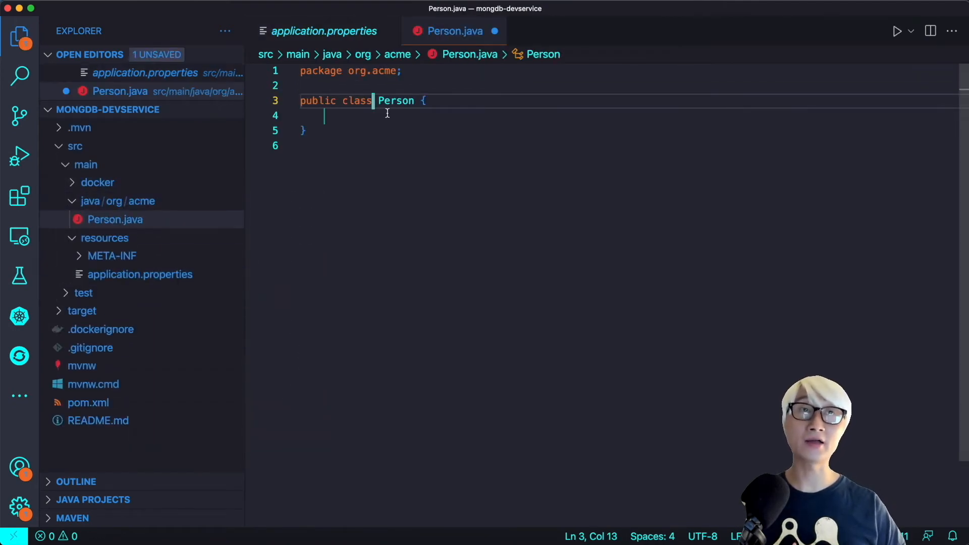
{"action": "type", "text": "extends"}
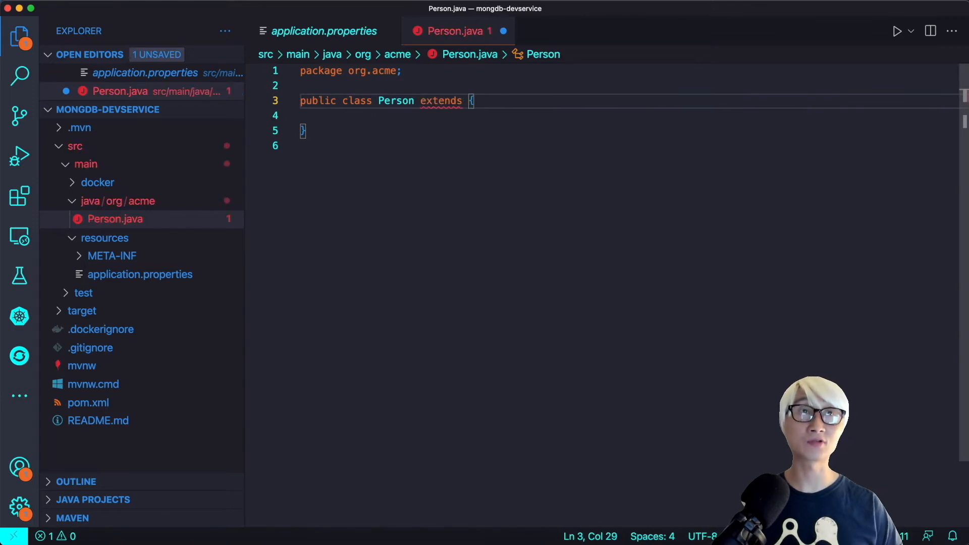
{"action": "type", "text": "Panac"}
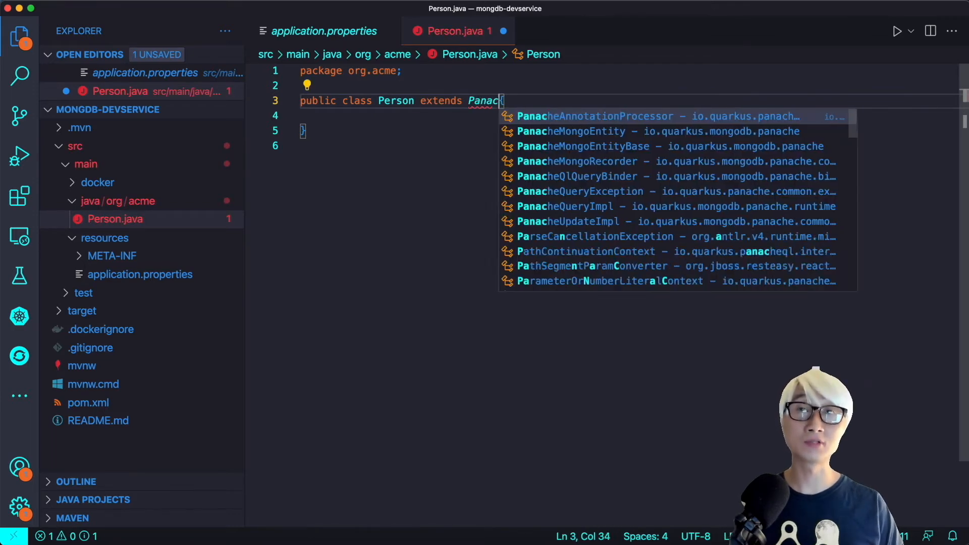
{"action": "left_click", "coordinate": [571, 131]}
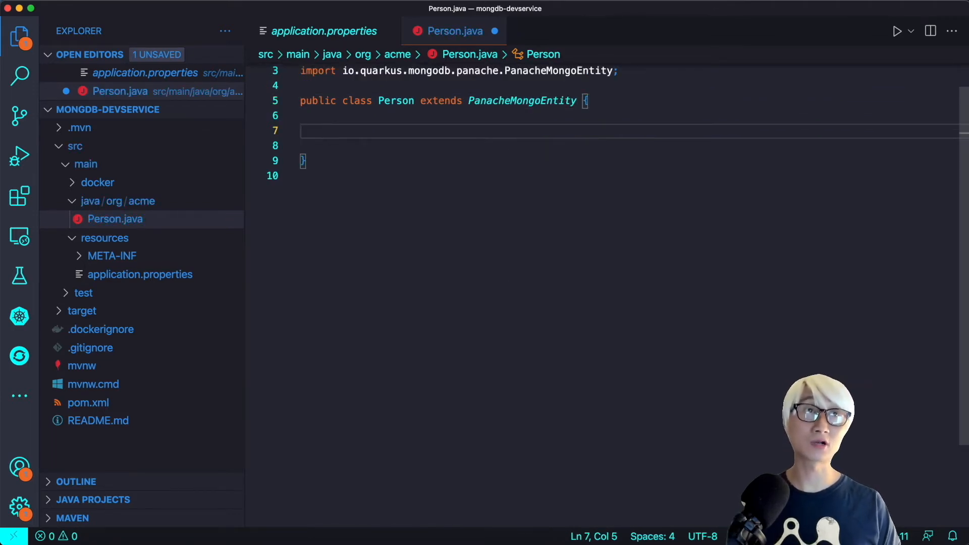
{"action": "type", "text": "public String name;"}
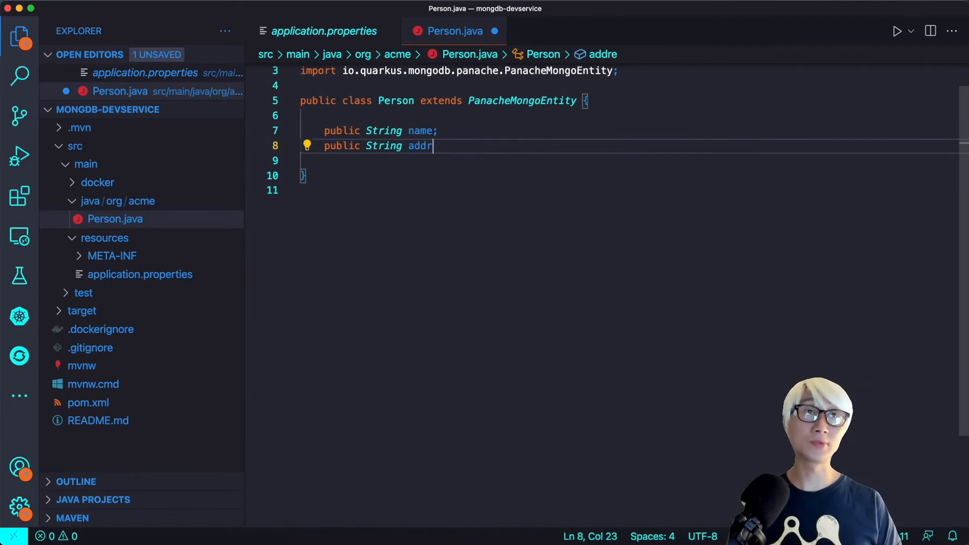
{"action": "type", "text": ";"}
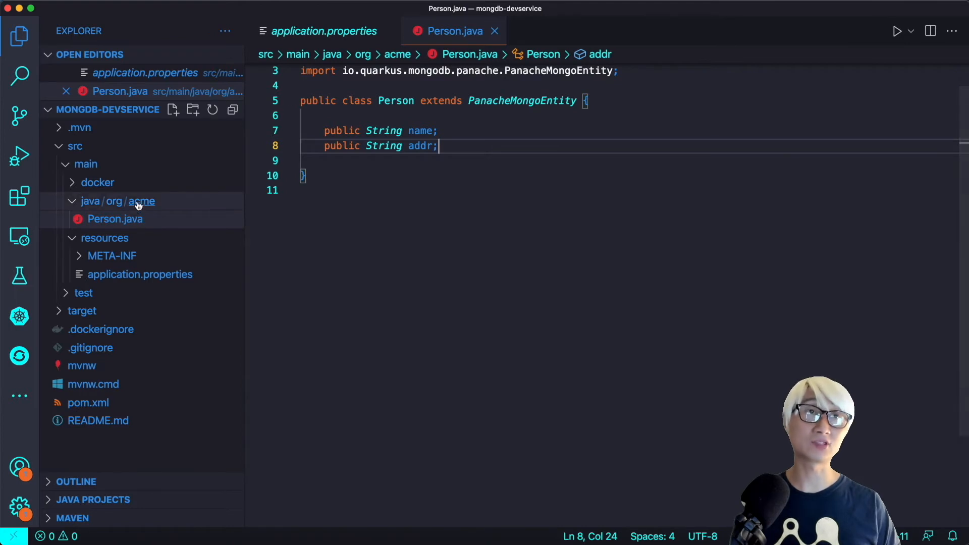
{"action": "left_click", "coordinate": [172, 109]}
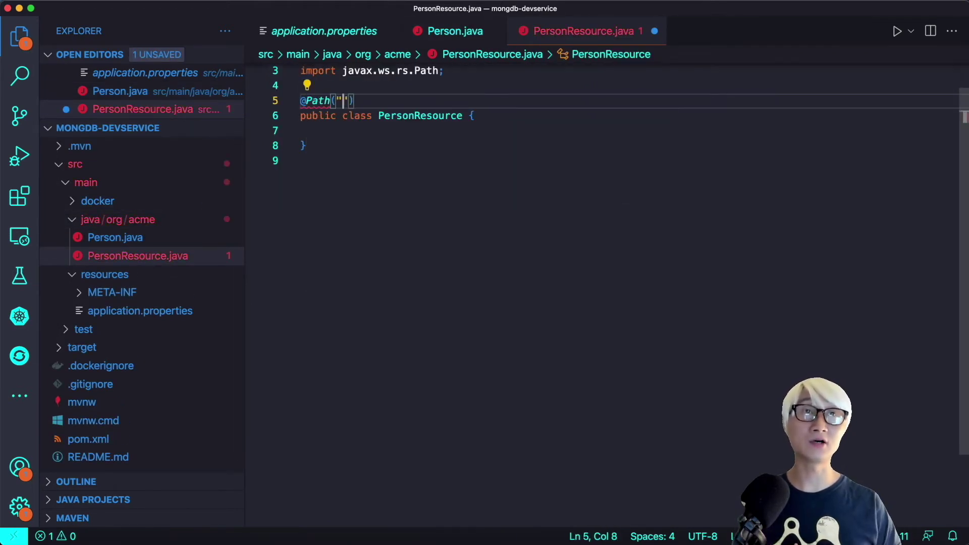
{"action": "type", "text": "person"}
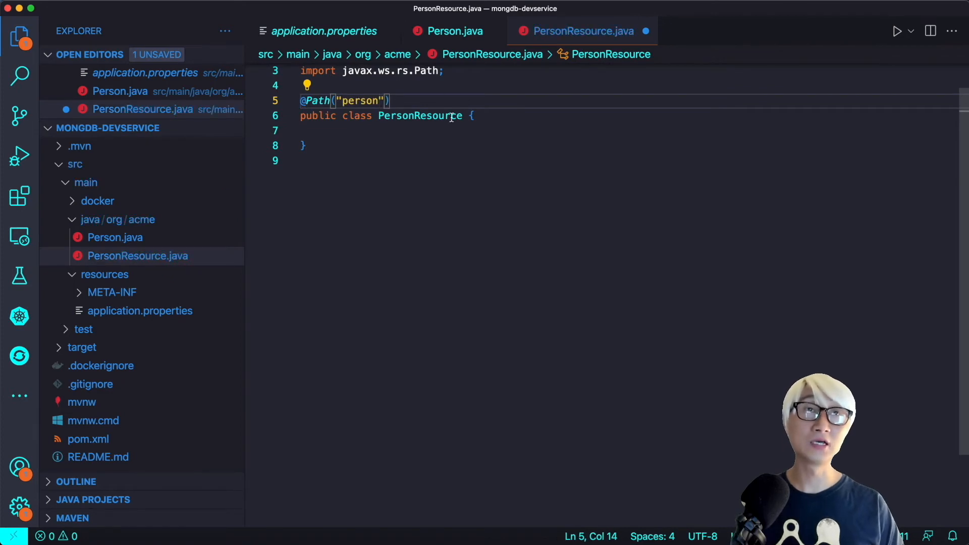
{"action": "type", "text": "@GET"}
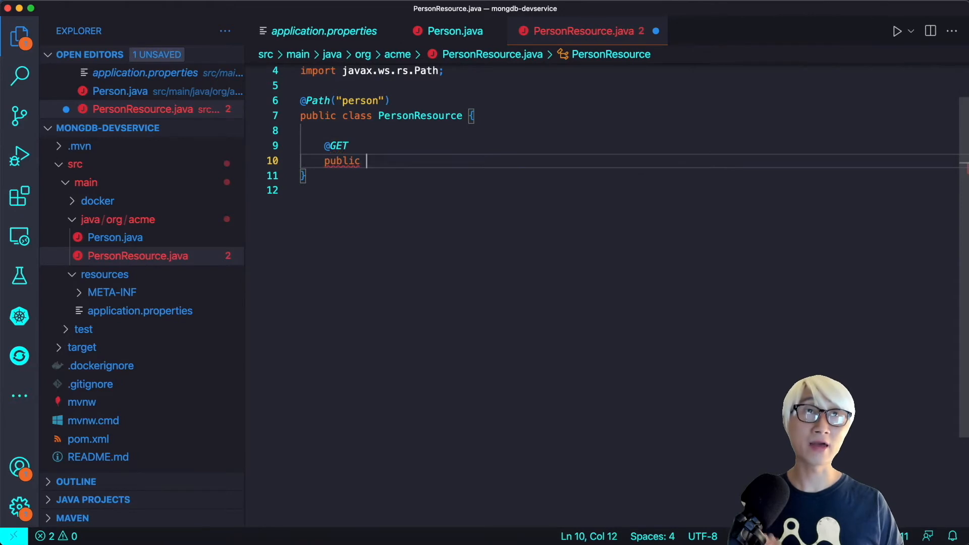
{"action": "type", "text": "List<Person> list() {"}
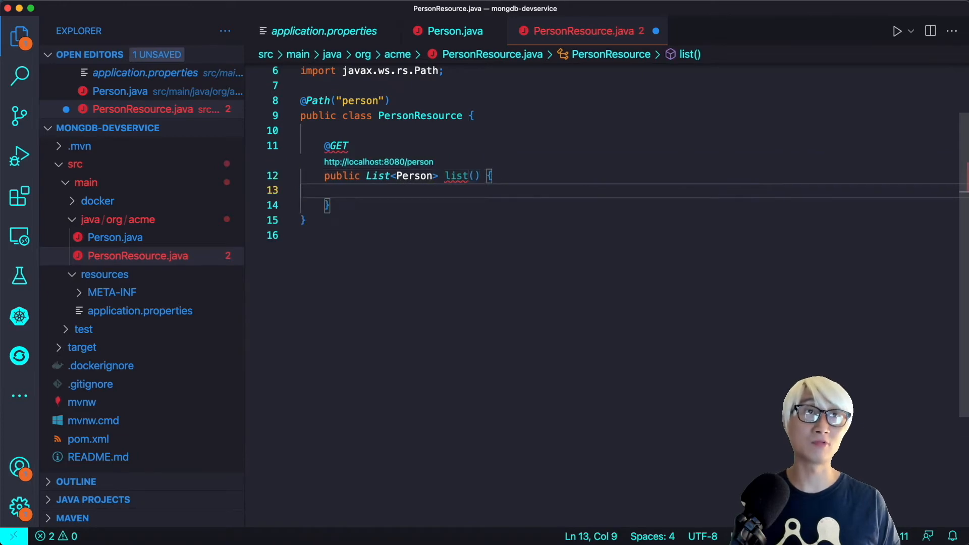
{"action": "type", "text": "return Person.l"}
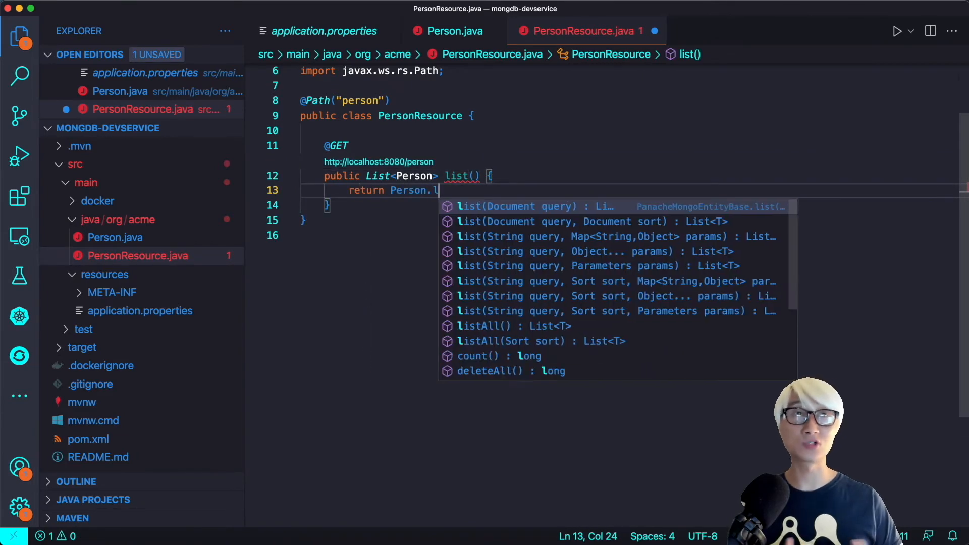
{"action": "left_click", "coordinate": [484, 326]}
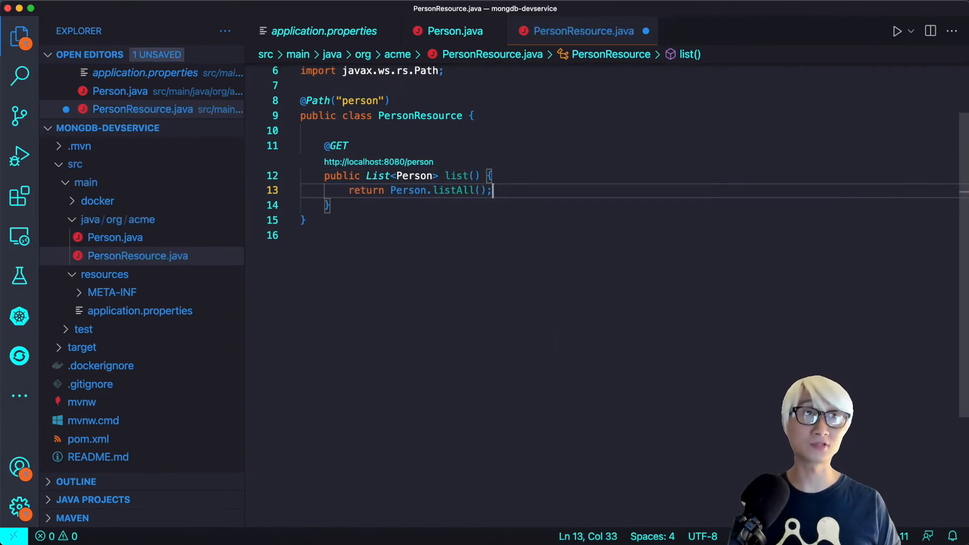
{"action": "type", "text": "@POST"}
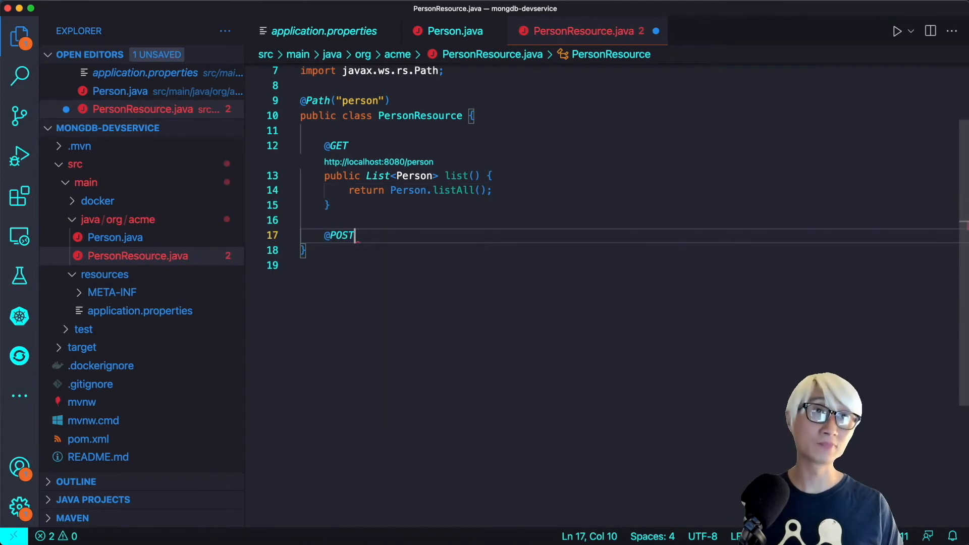
- Write public Response create(Person person) calling person.persist() and returning a Response
{"action": "type", "text": "public"}
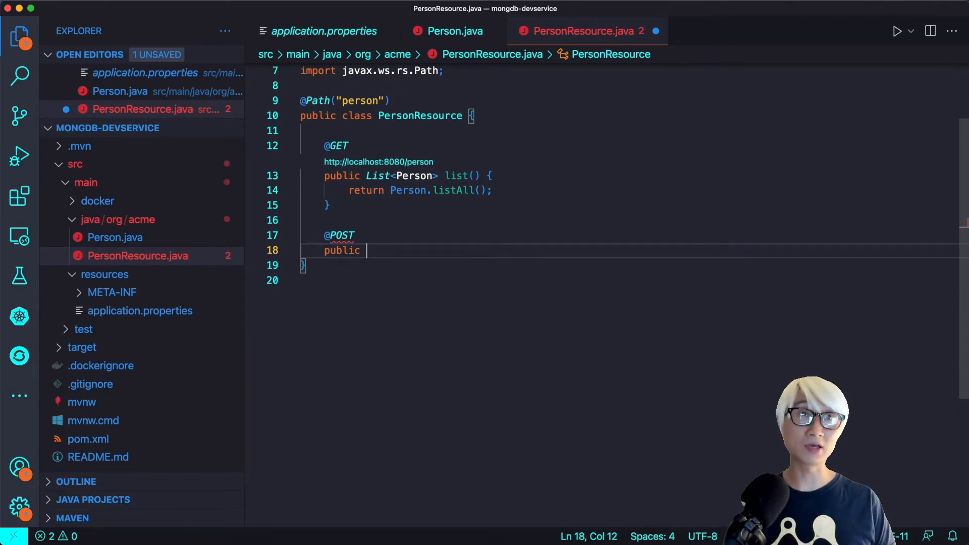
{"action": "type", "text": "Response"}
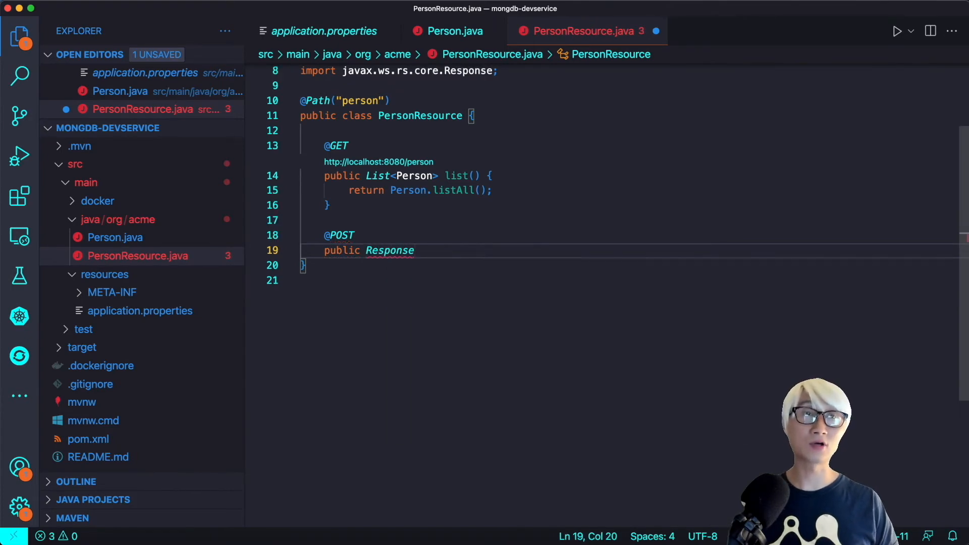
{"action": "type", "text": "create(Person person) {"}
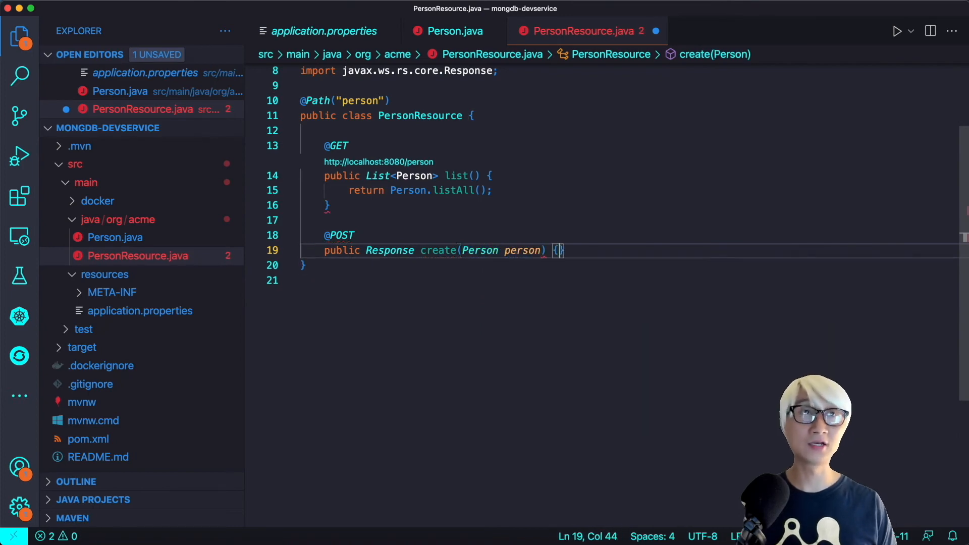
{"action": "type", "text": "person.persist();"}
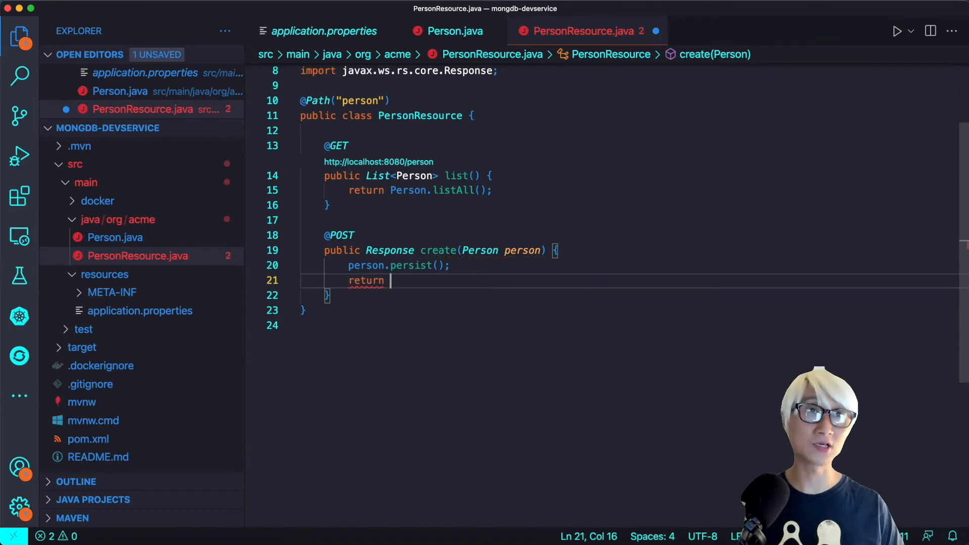
{"action": "type", "text": "Response.s"}
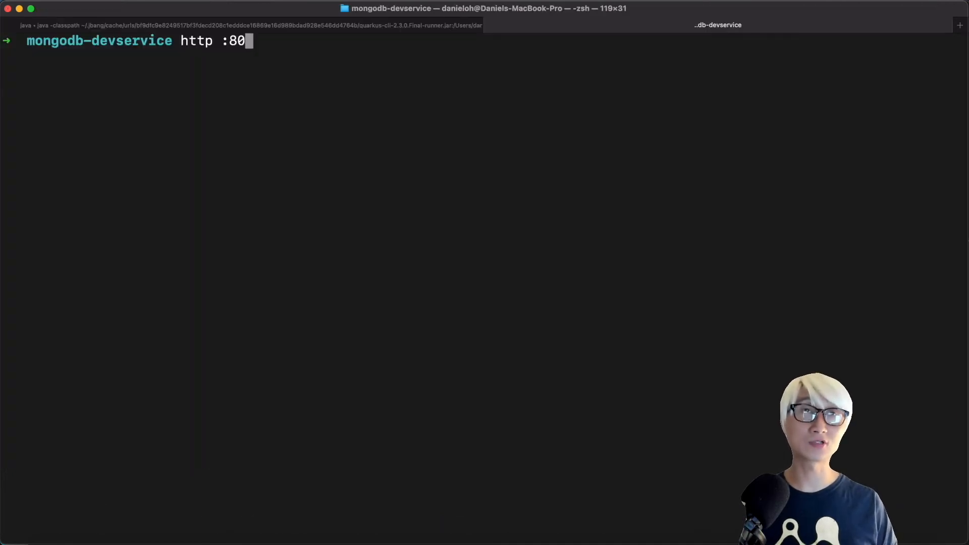
- Run http :8080/person to confirm the endpoint returns an empty list
{"action": "type", "text": "80/person"}
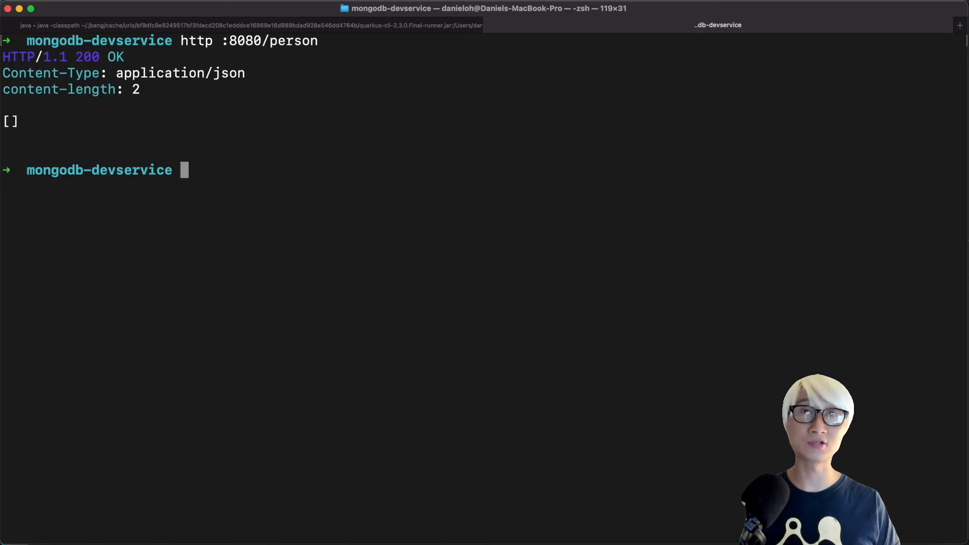
- Pipe echo '{"name":"dan","addr":"boston"}' into http :8080/person to post dan
{"action": "type", "text": "echo '"}
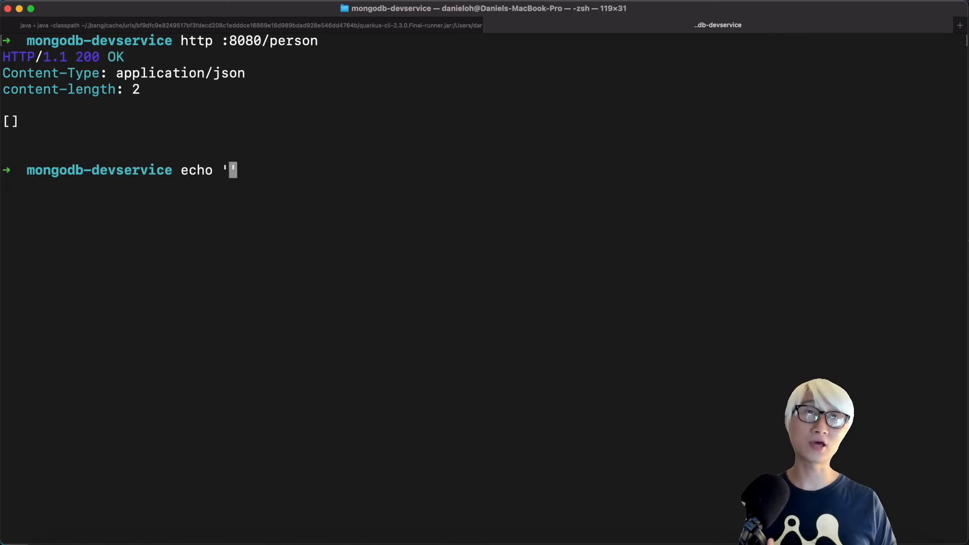
{"action": "type", "text": "{\"\"}"}
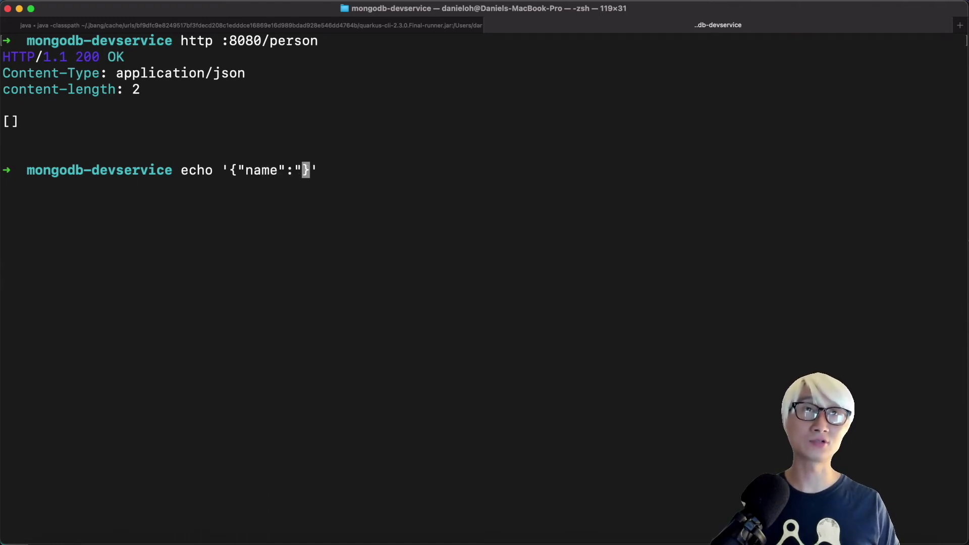
{"action": "type", "text": "dan\","}
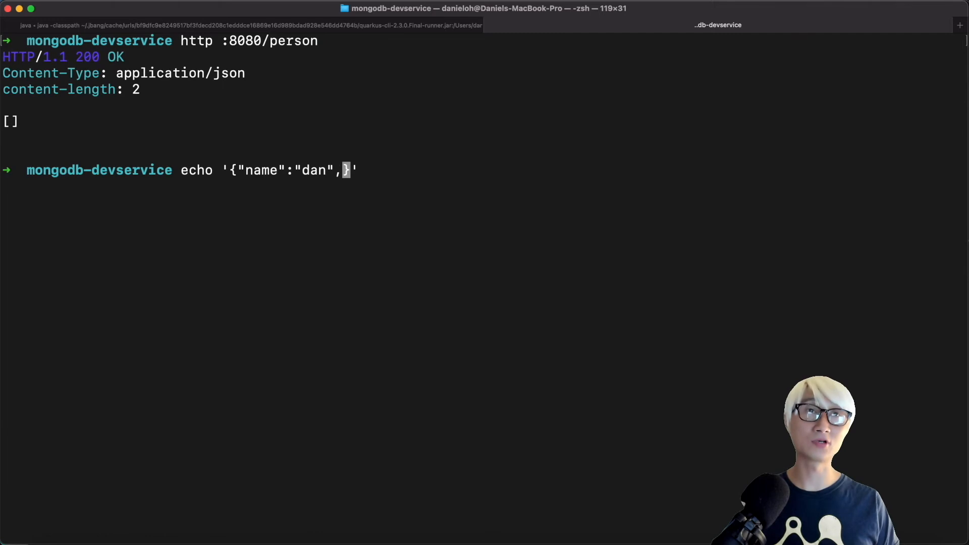
{"action": "type", "text": "\"addr\":\""}
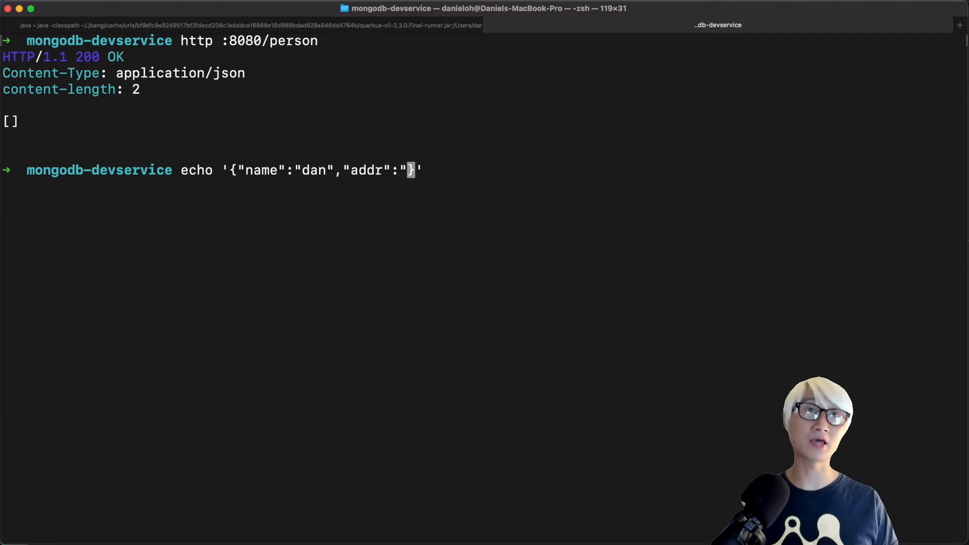
{"action": "type", "text": "boston\""}
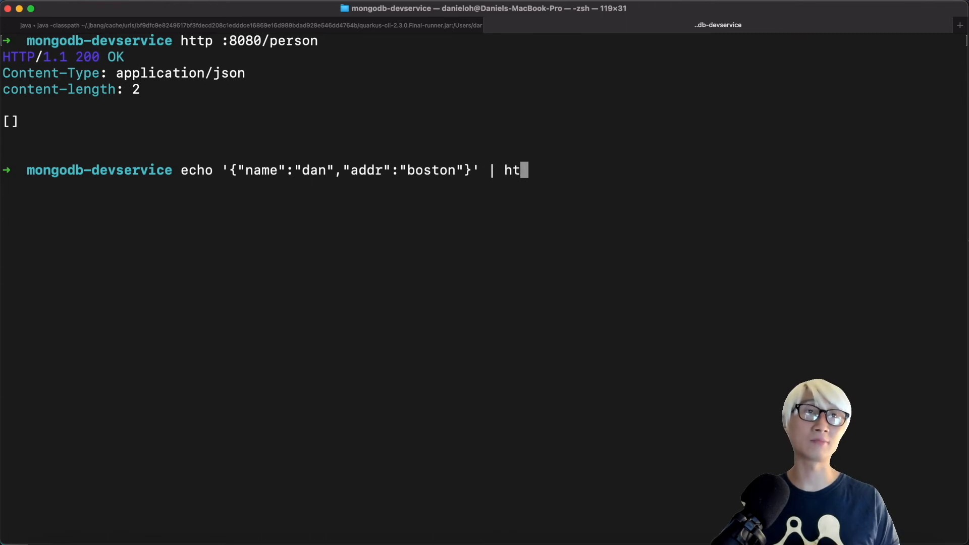
{"action": "type", "text": "tp :8080"}
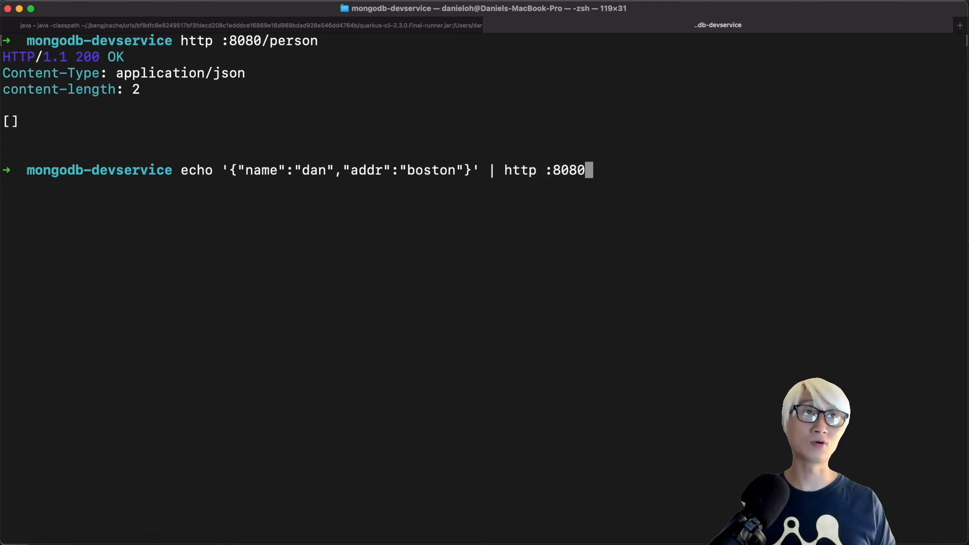
{"action": "type", "text": "/person"}
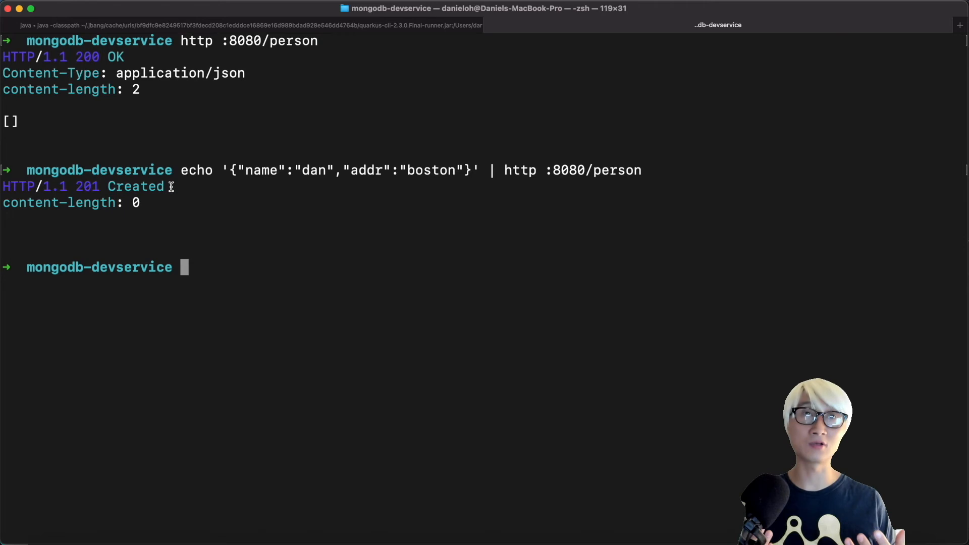
{"action": "mouse_move", "coordinate": [230, 262]}
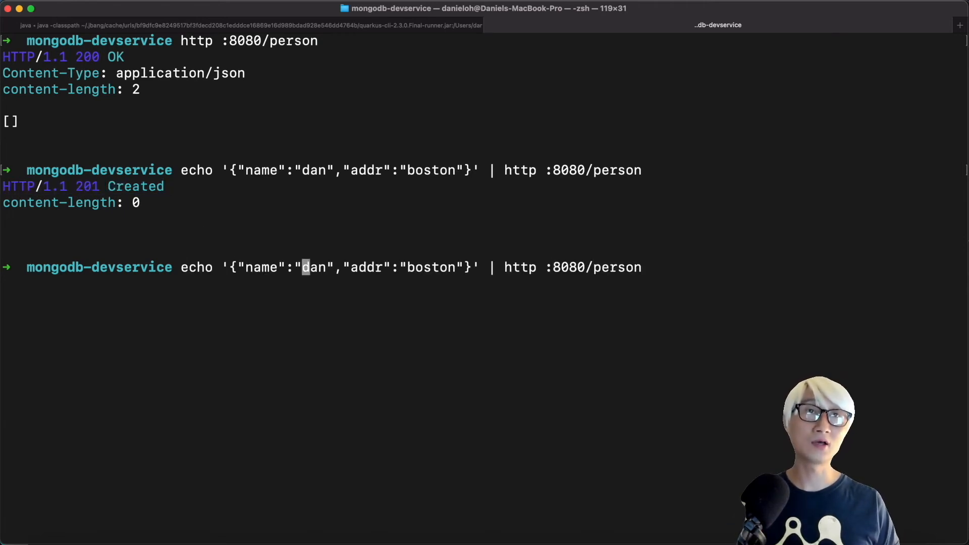
- Post a second person james from NYC, then run http :8080/person listing both dan and james
{"action": "type", "text": "james"}
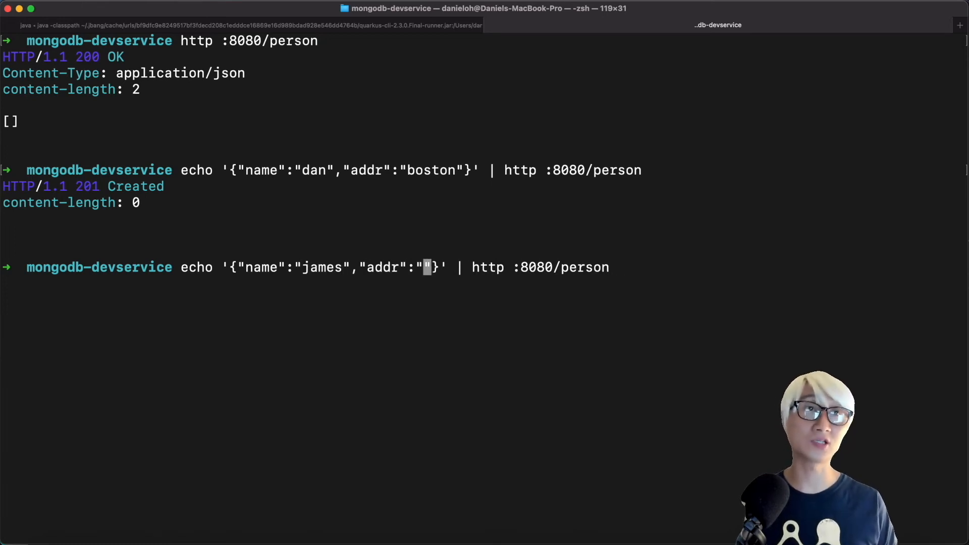
{"action": "type", "text": "NYC"}
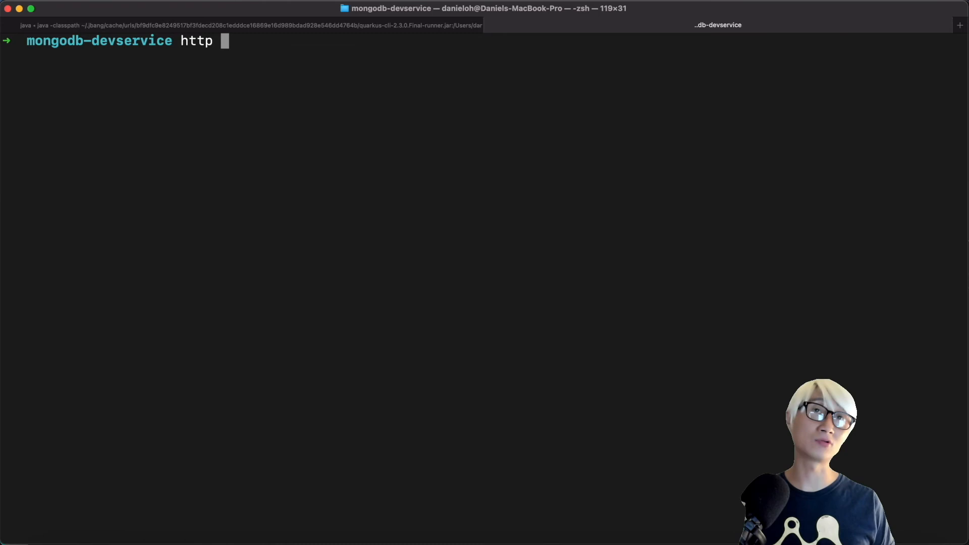
{"action": "type", "text": ":8080/pe"}
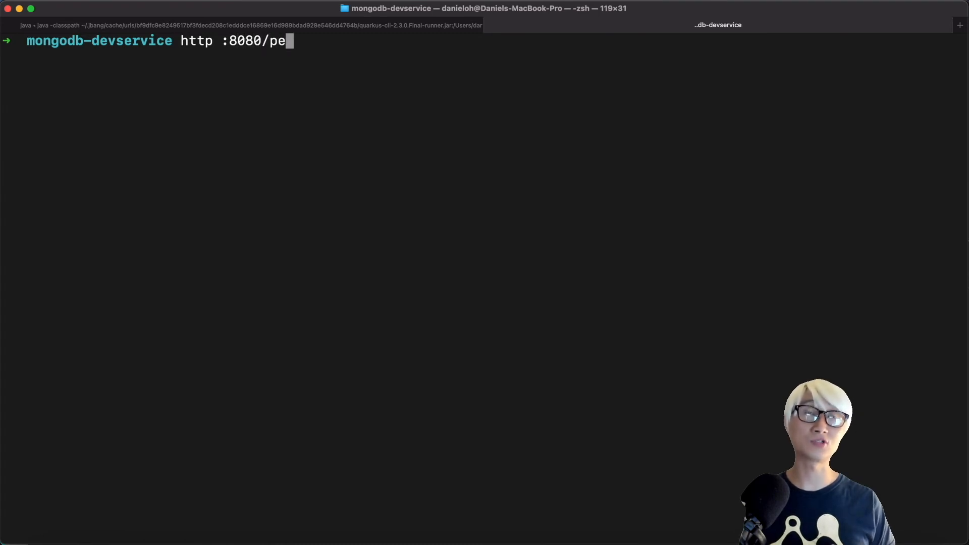
{"action": "key", "text": "Enter"}
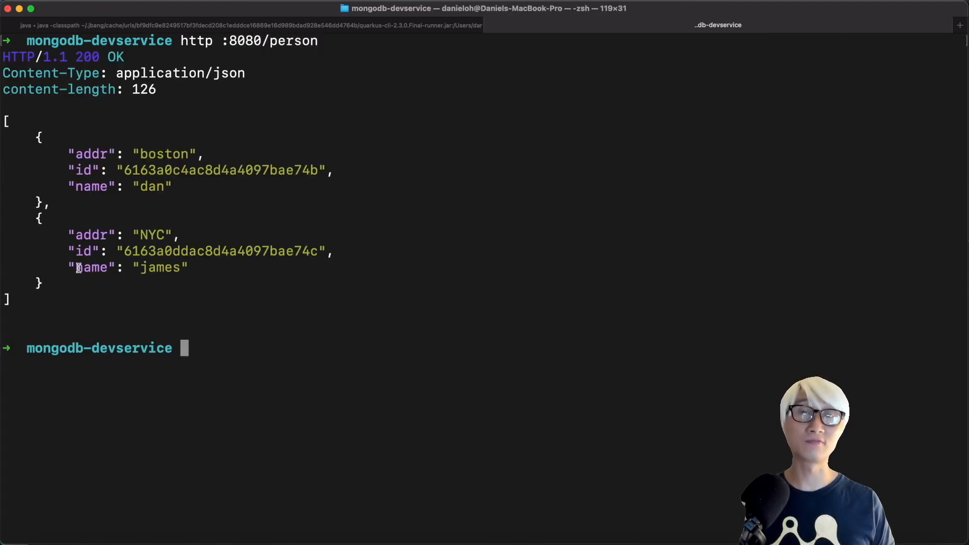